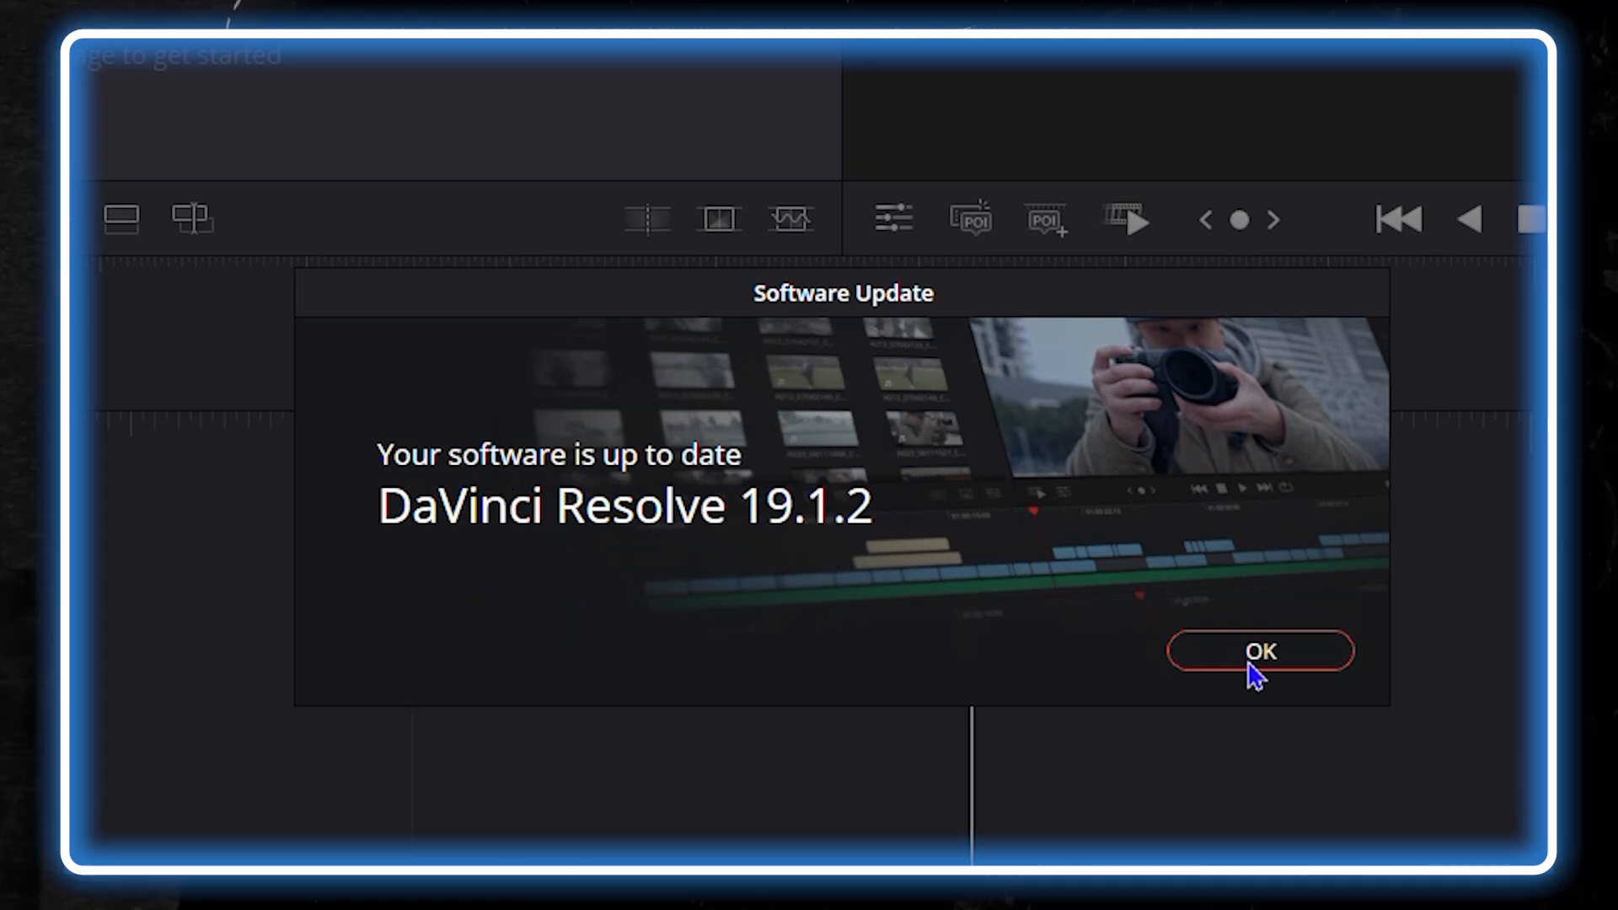
Dismiss the earlier up-to-date notice and run Check for Updates from the DaVinci Resolve menu.
{"action": "left_click", "coordinate": [1261, 651]}
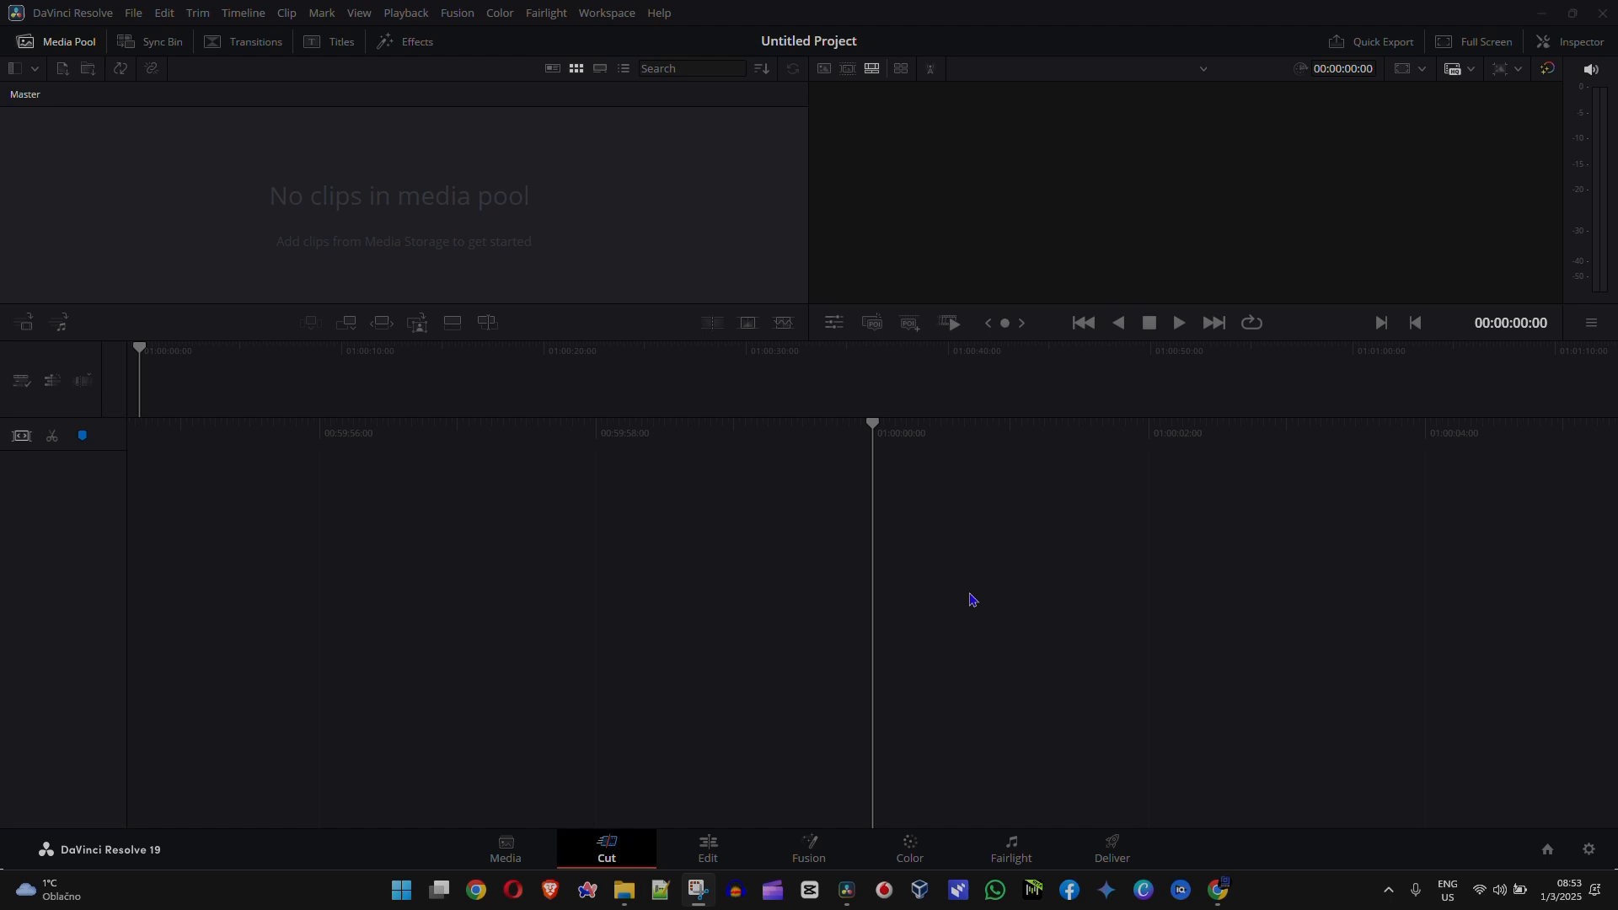
{"action": "mouse_move", "coordinate": [996, 525]}
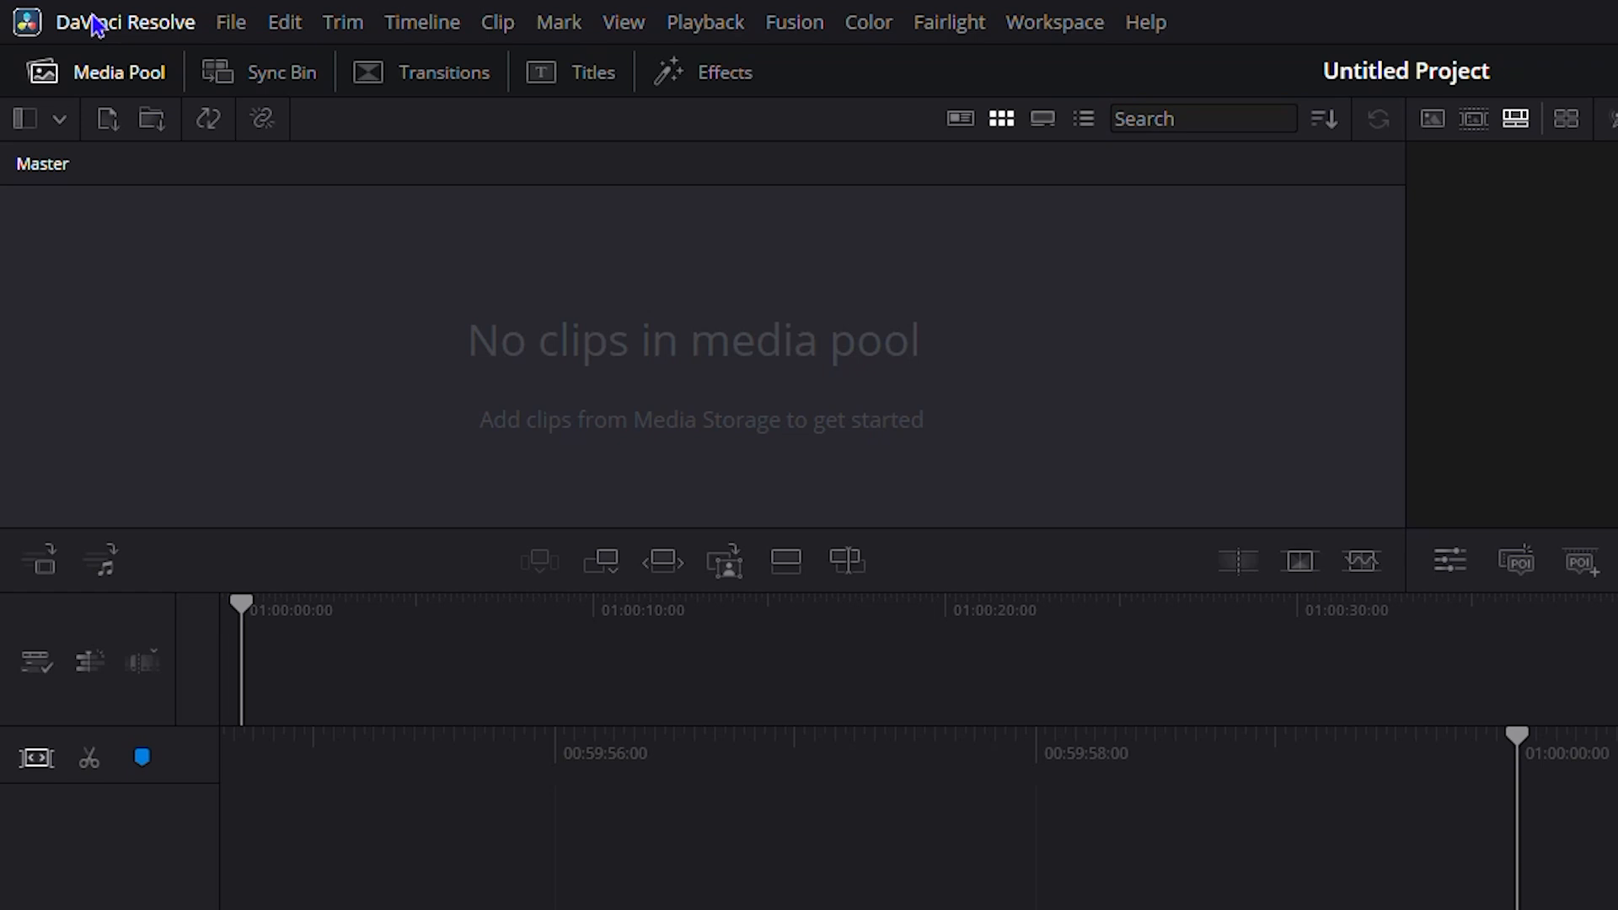
{"action": "left_click", "coordinate": [115, 24]}
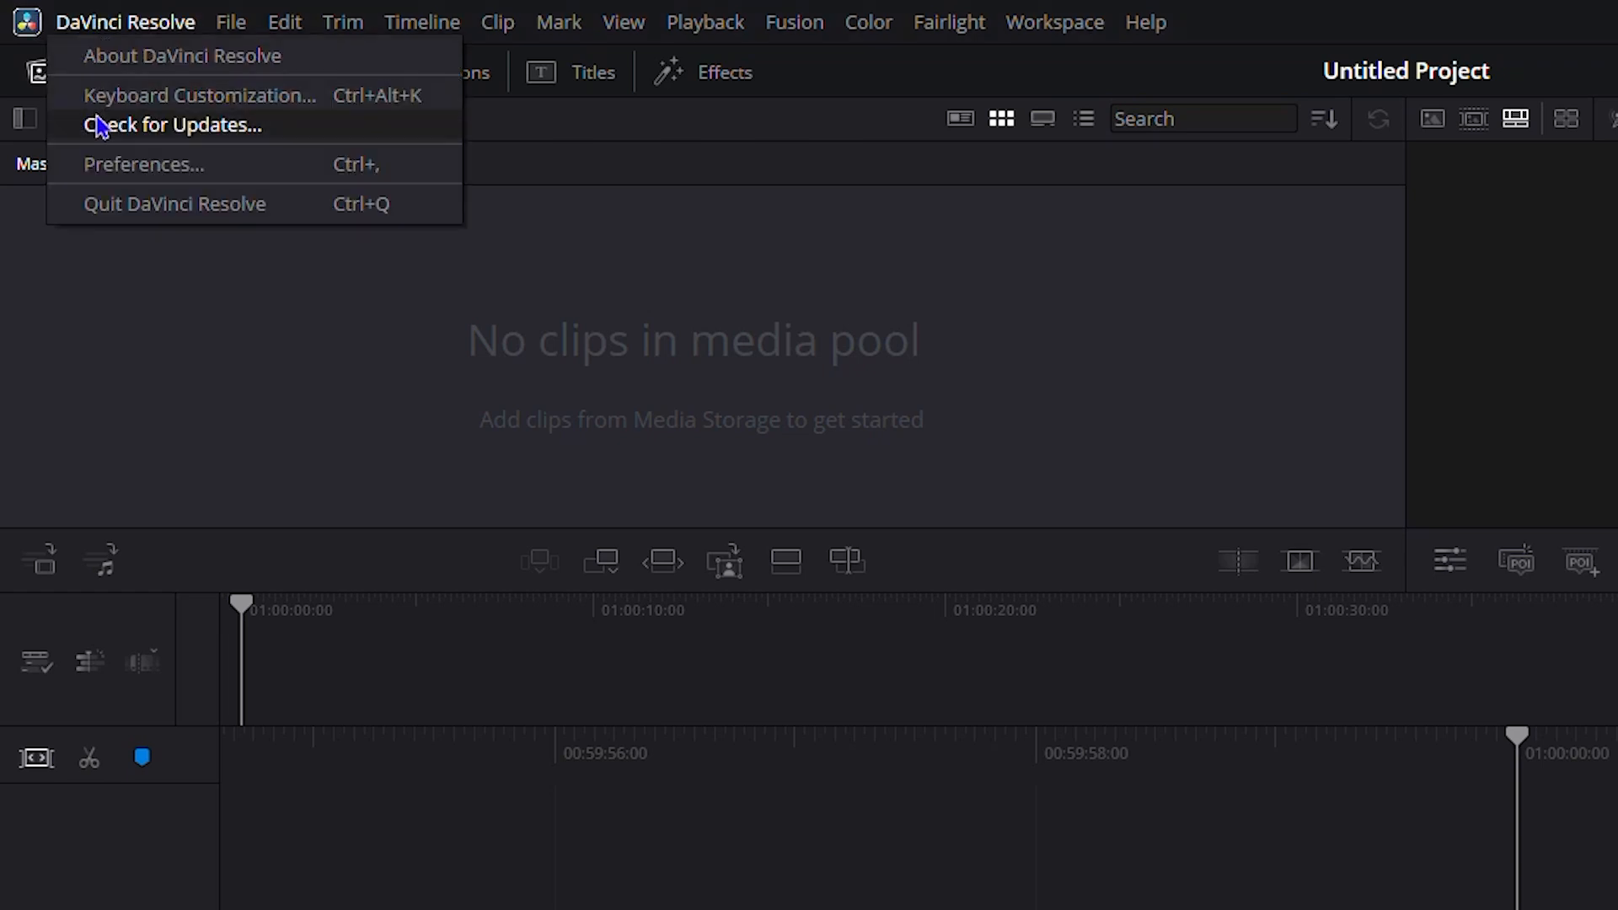
{"action": "left_click", "coordinate": [172, 125]}
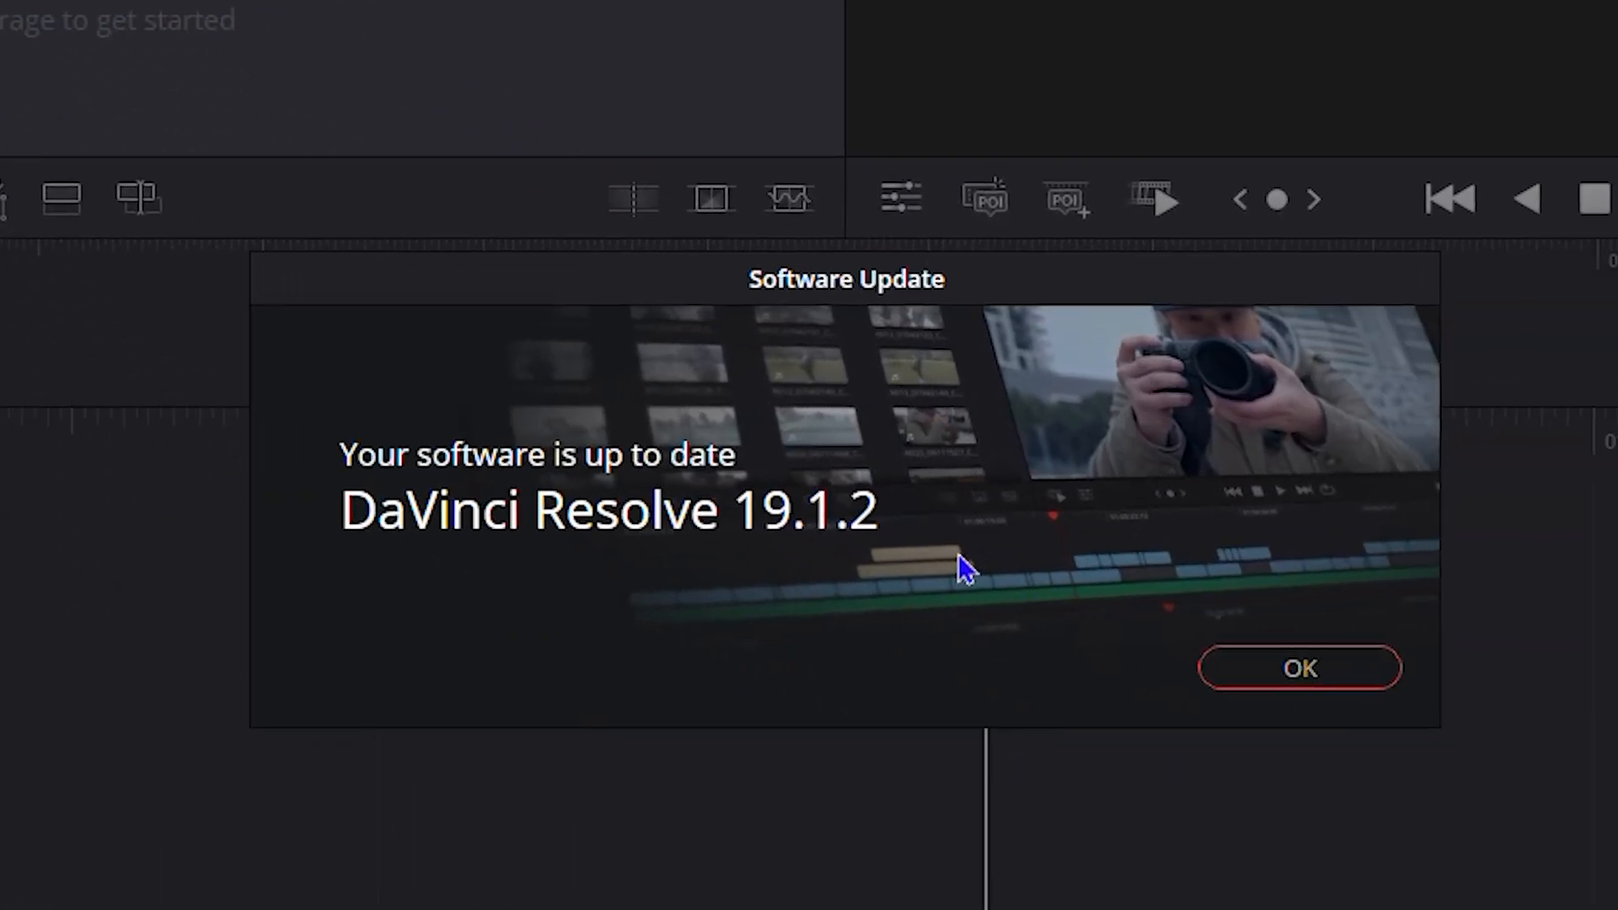
{"action": "mouse_move", "coordinate": [686, 486]}
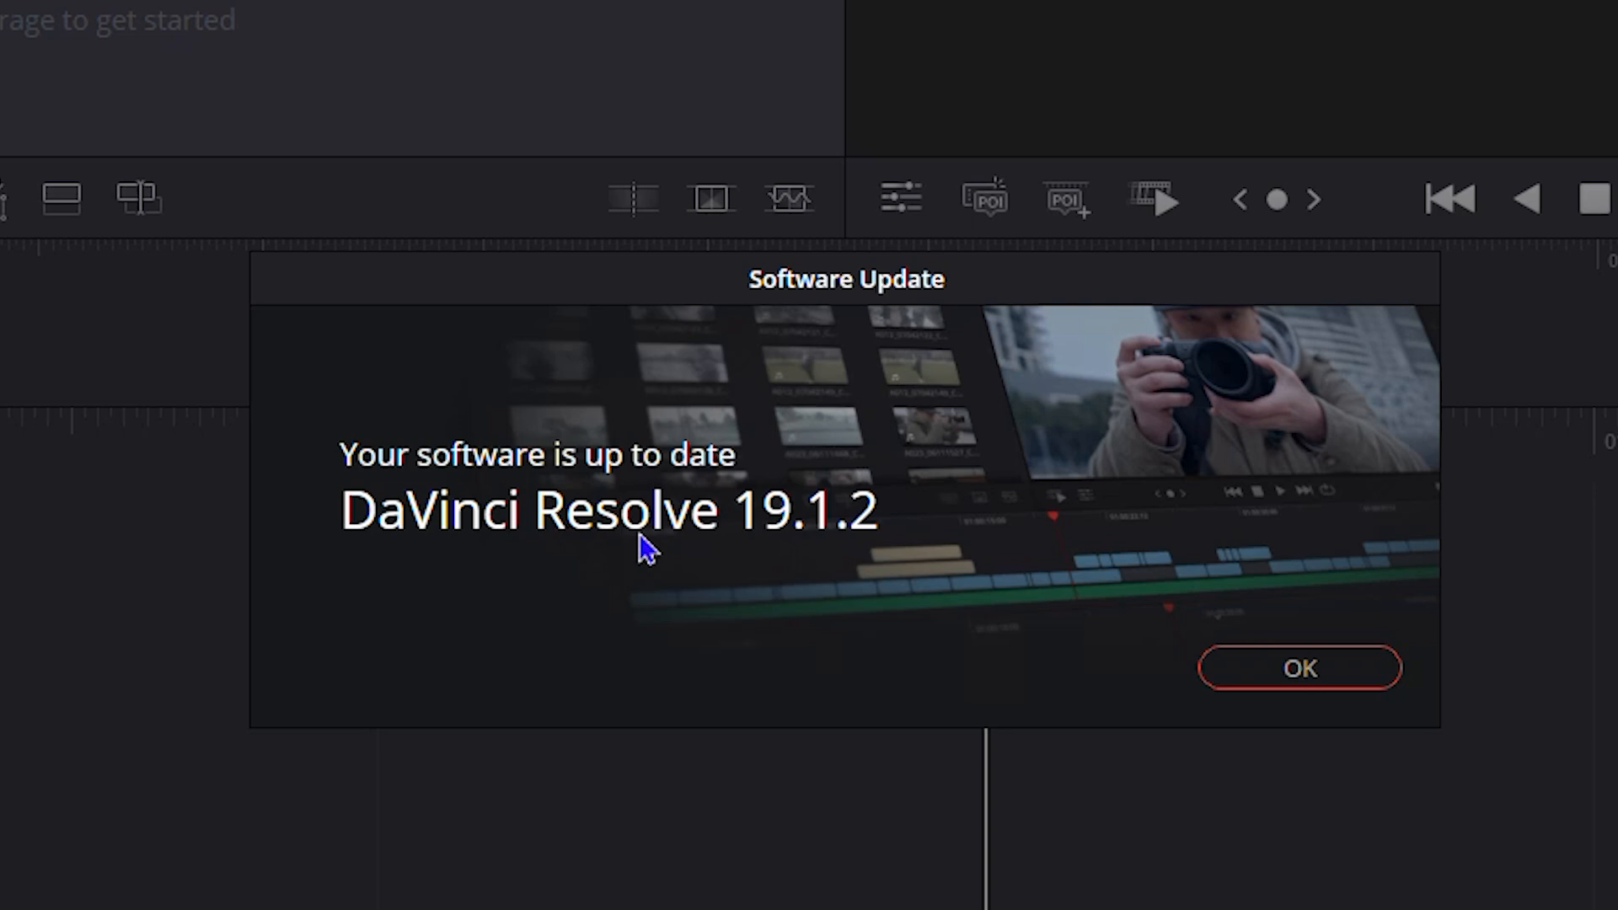
{"action": "mouse_move", "coordinate": [674, 517]}
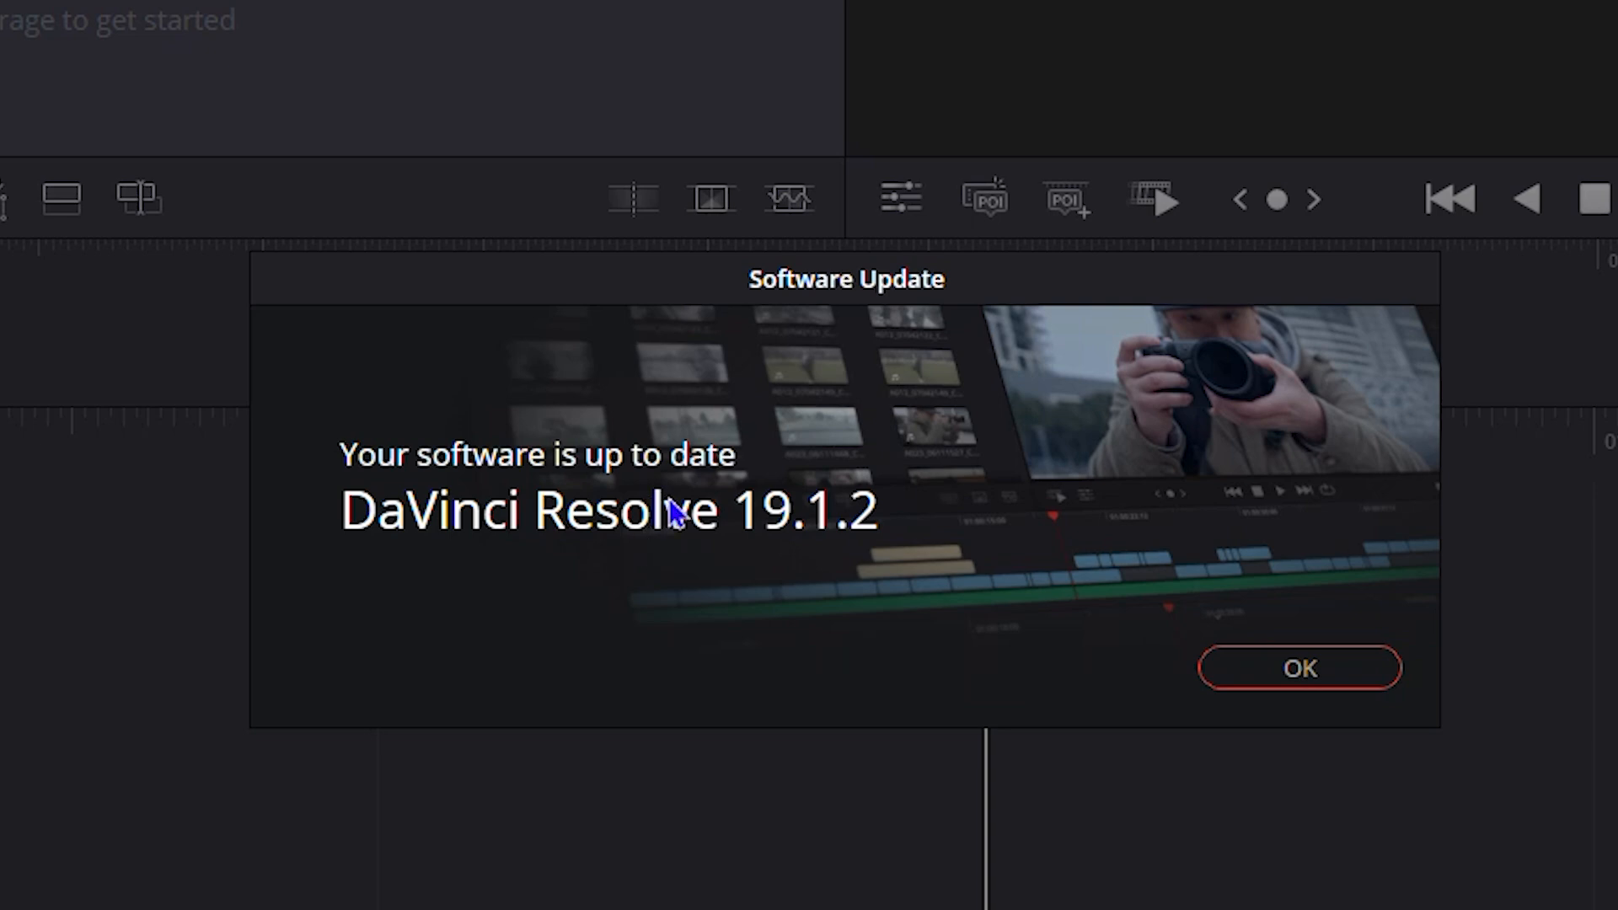
{"action": "mouse_move", "coordinate": [860, 593]}
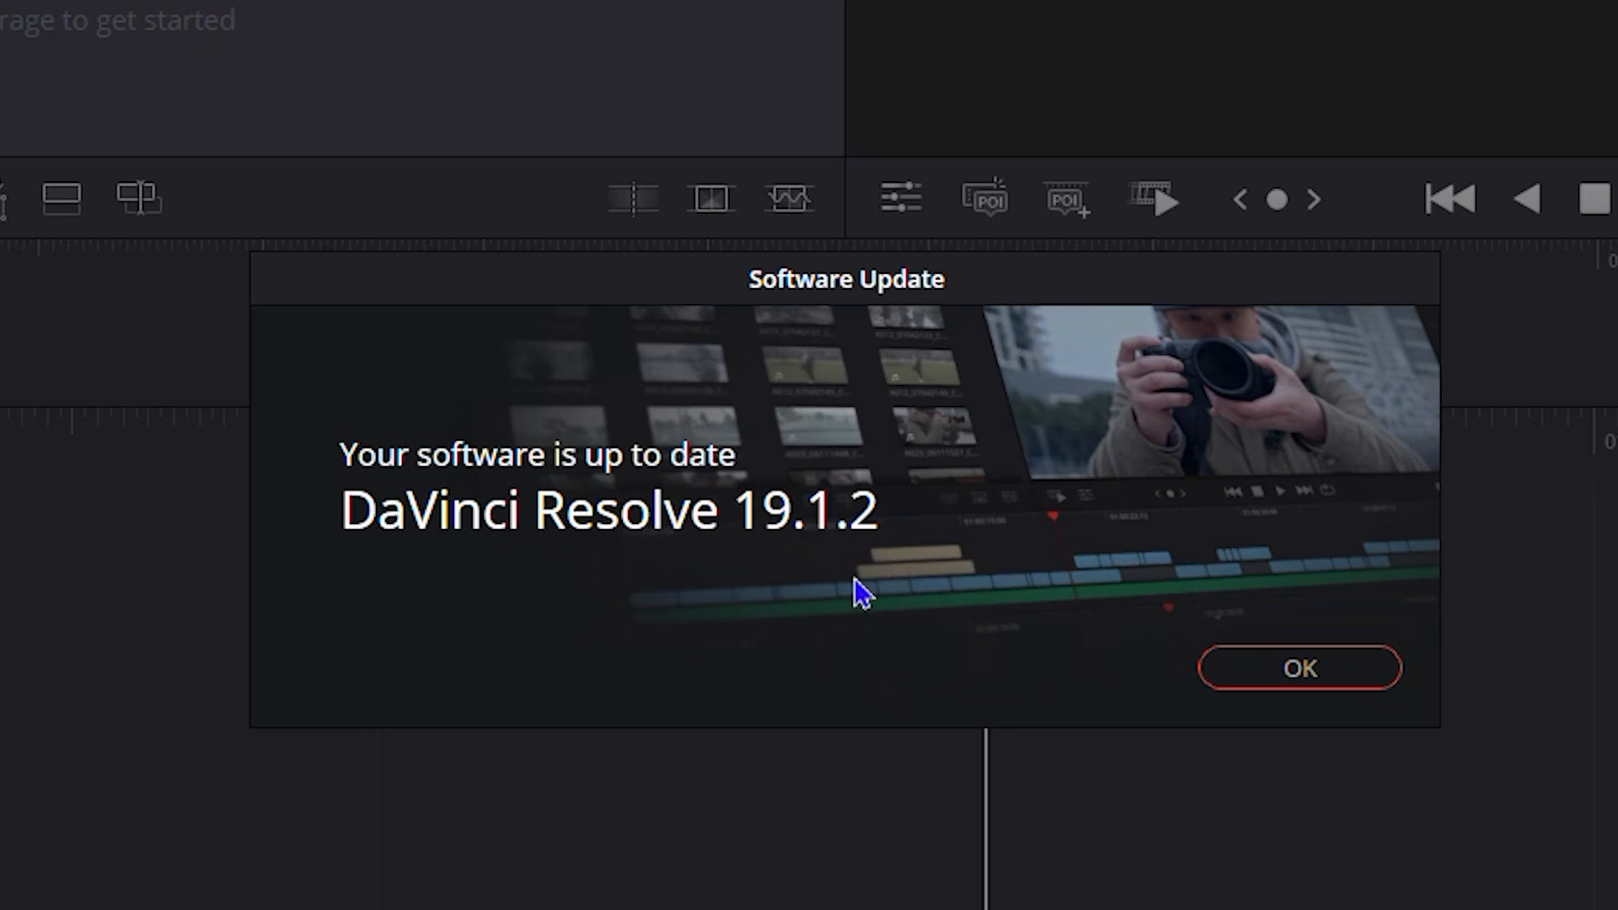
{"action": "mouse_move", "coordinate": [566, 499]}
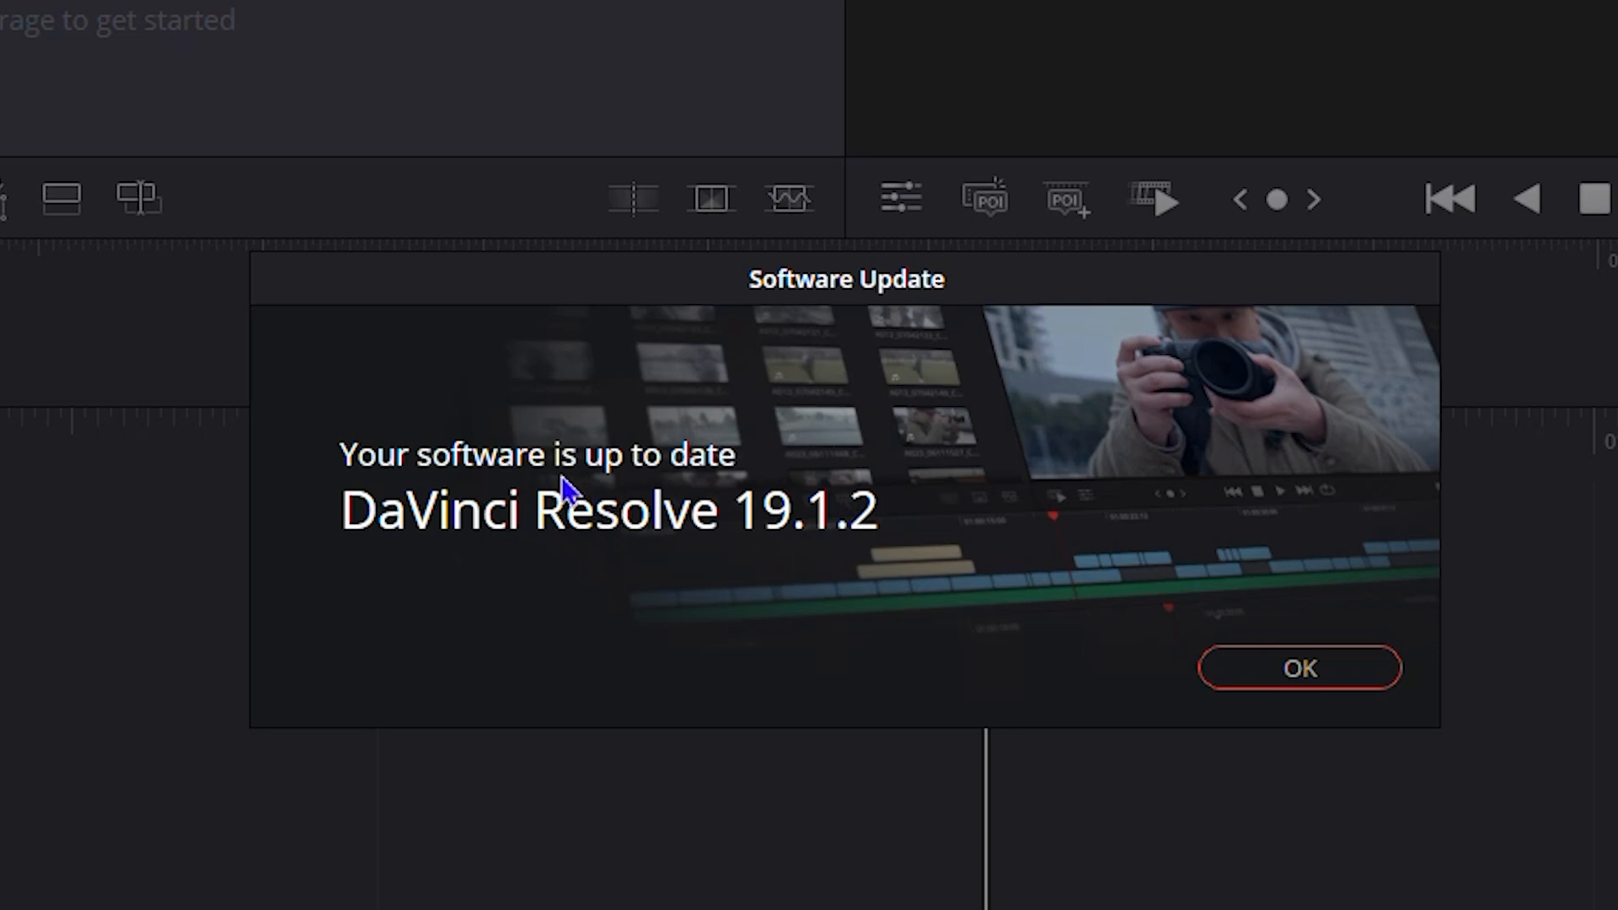
{"action": "mouse_move", "coordinate": [918, 482]}
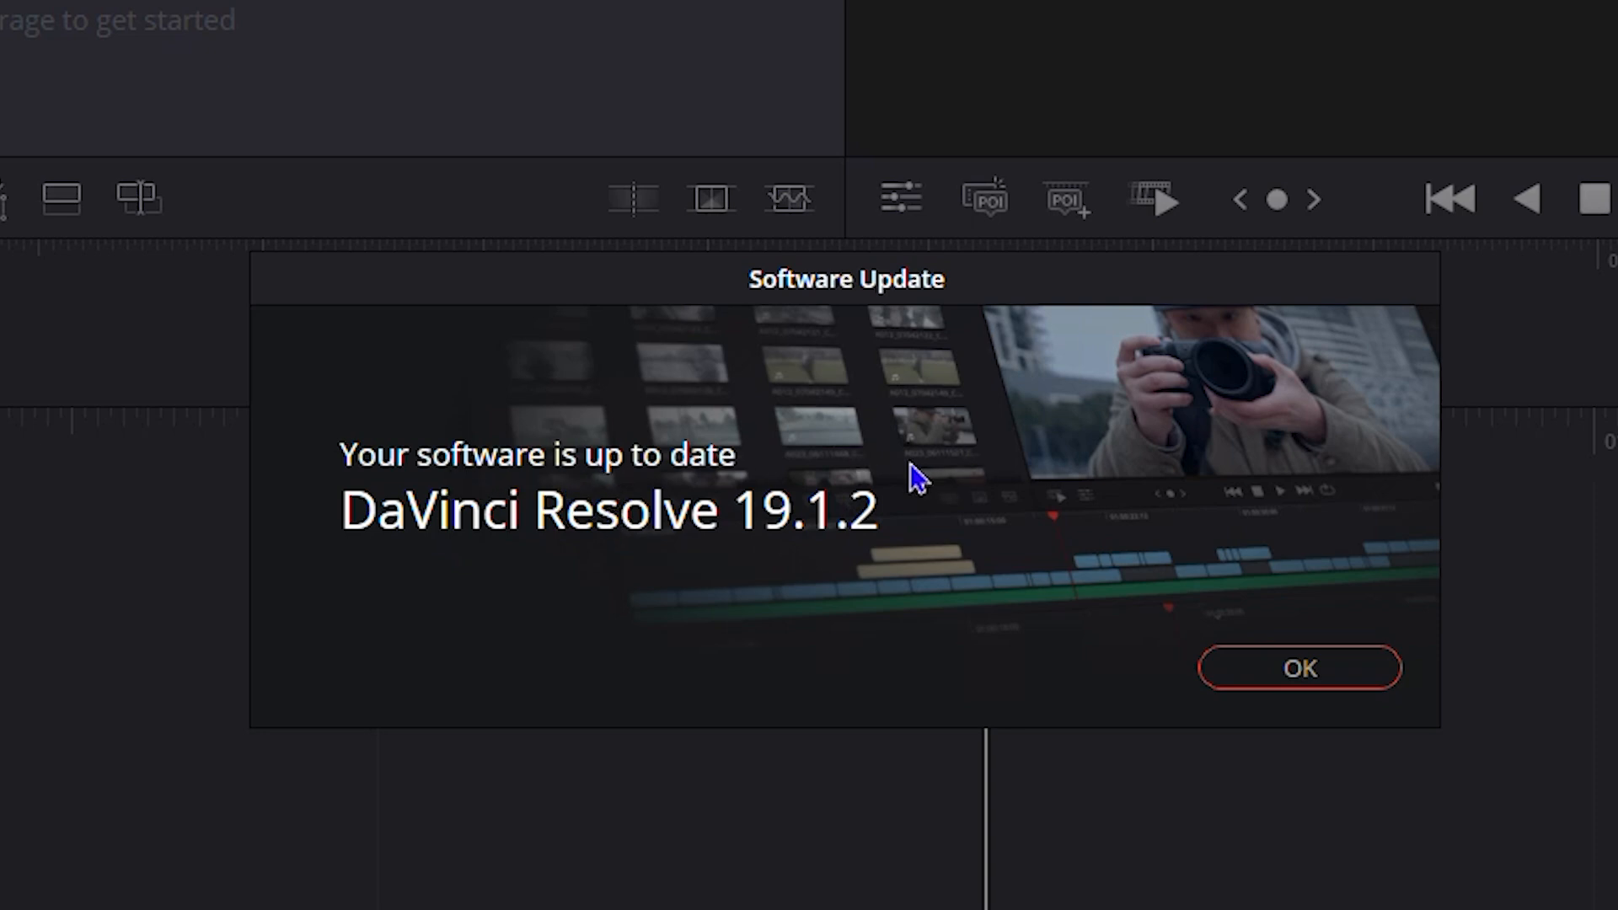
{"action": "mouse_move", "coordinate": [836, 570]}
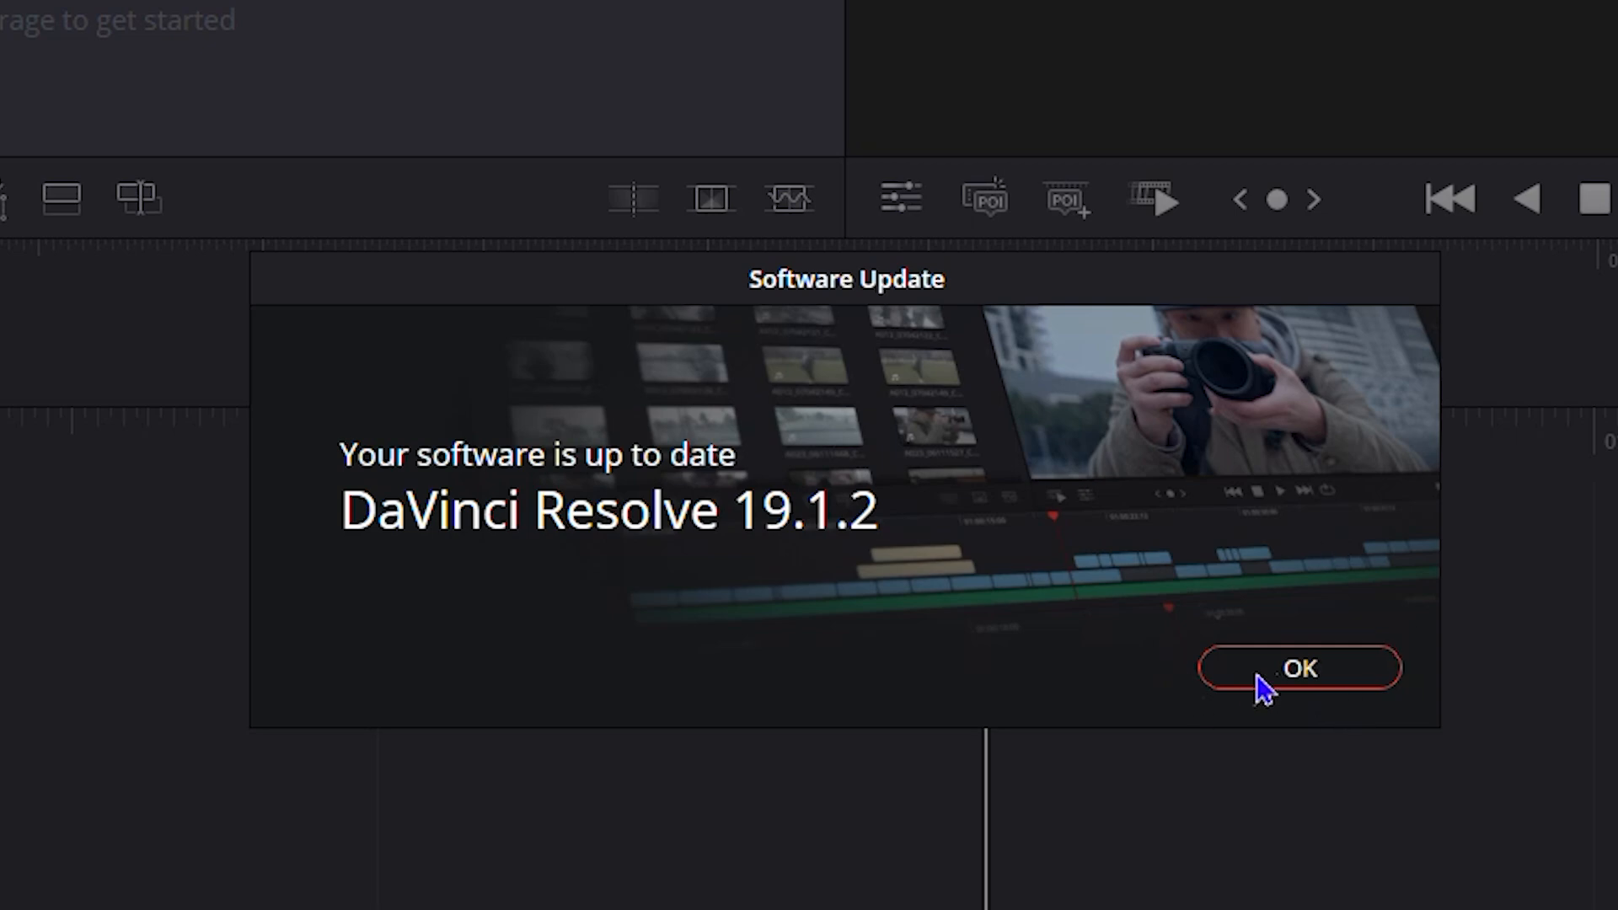
{"action": "mouse_move", "coordinate": [1288, 707]}
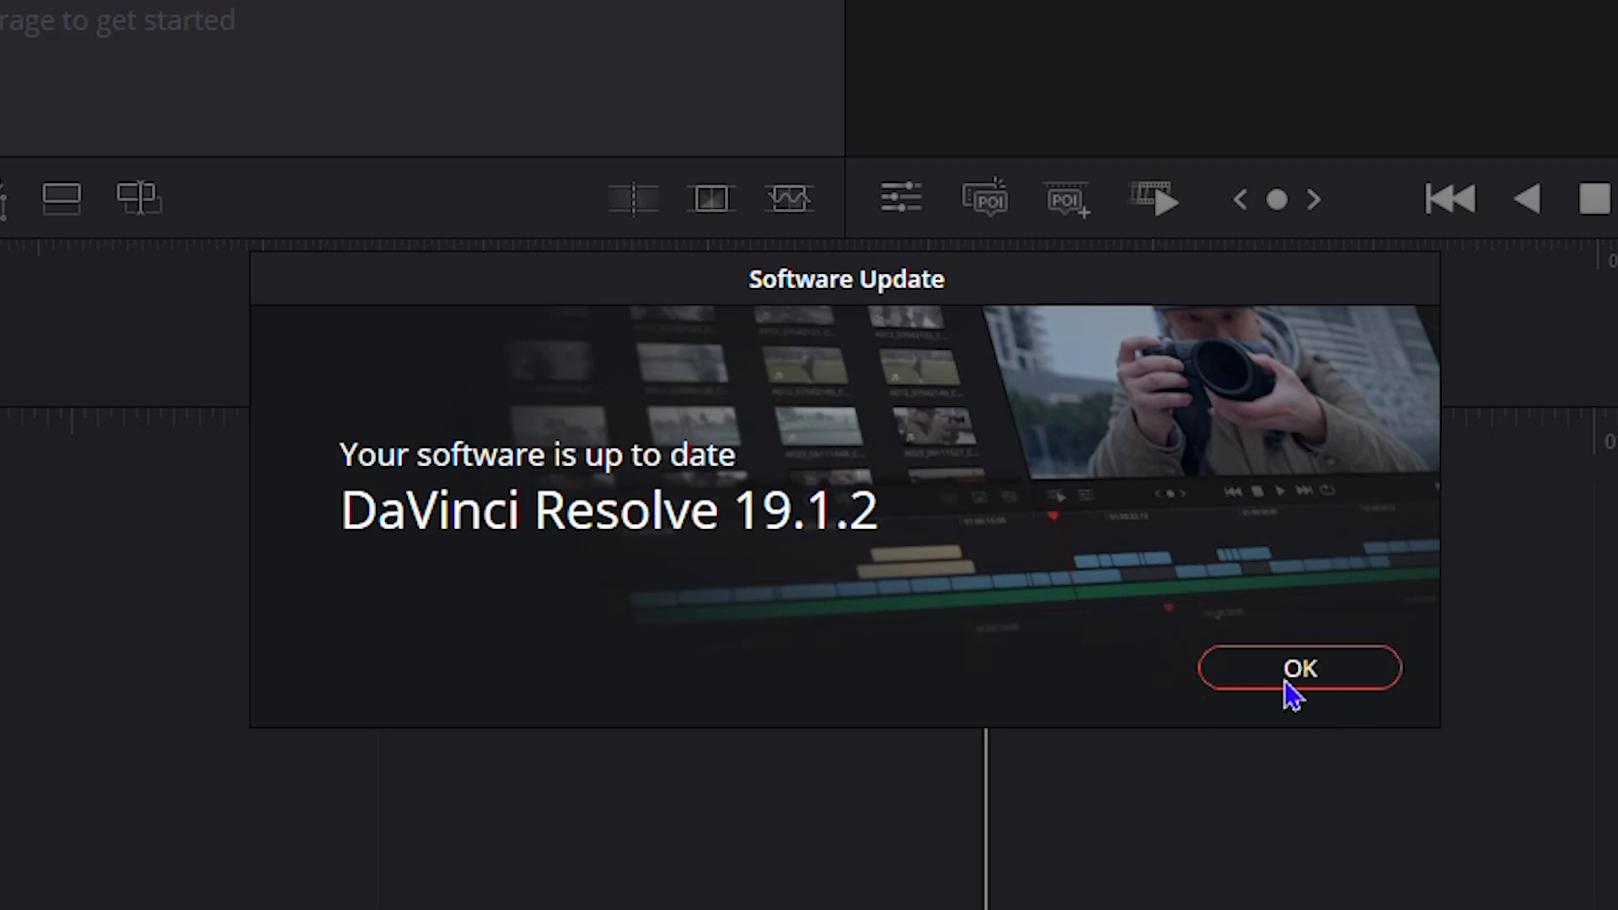
Acknowledge that version 19.1.2 is current and return to the empty Cut page.
{"action": "left_click", "coordinate": [1302, 668]}
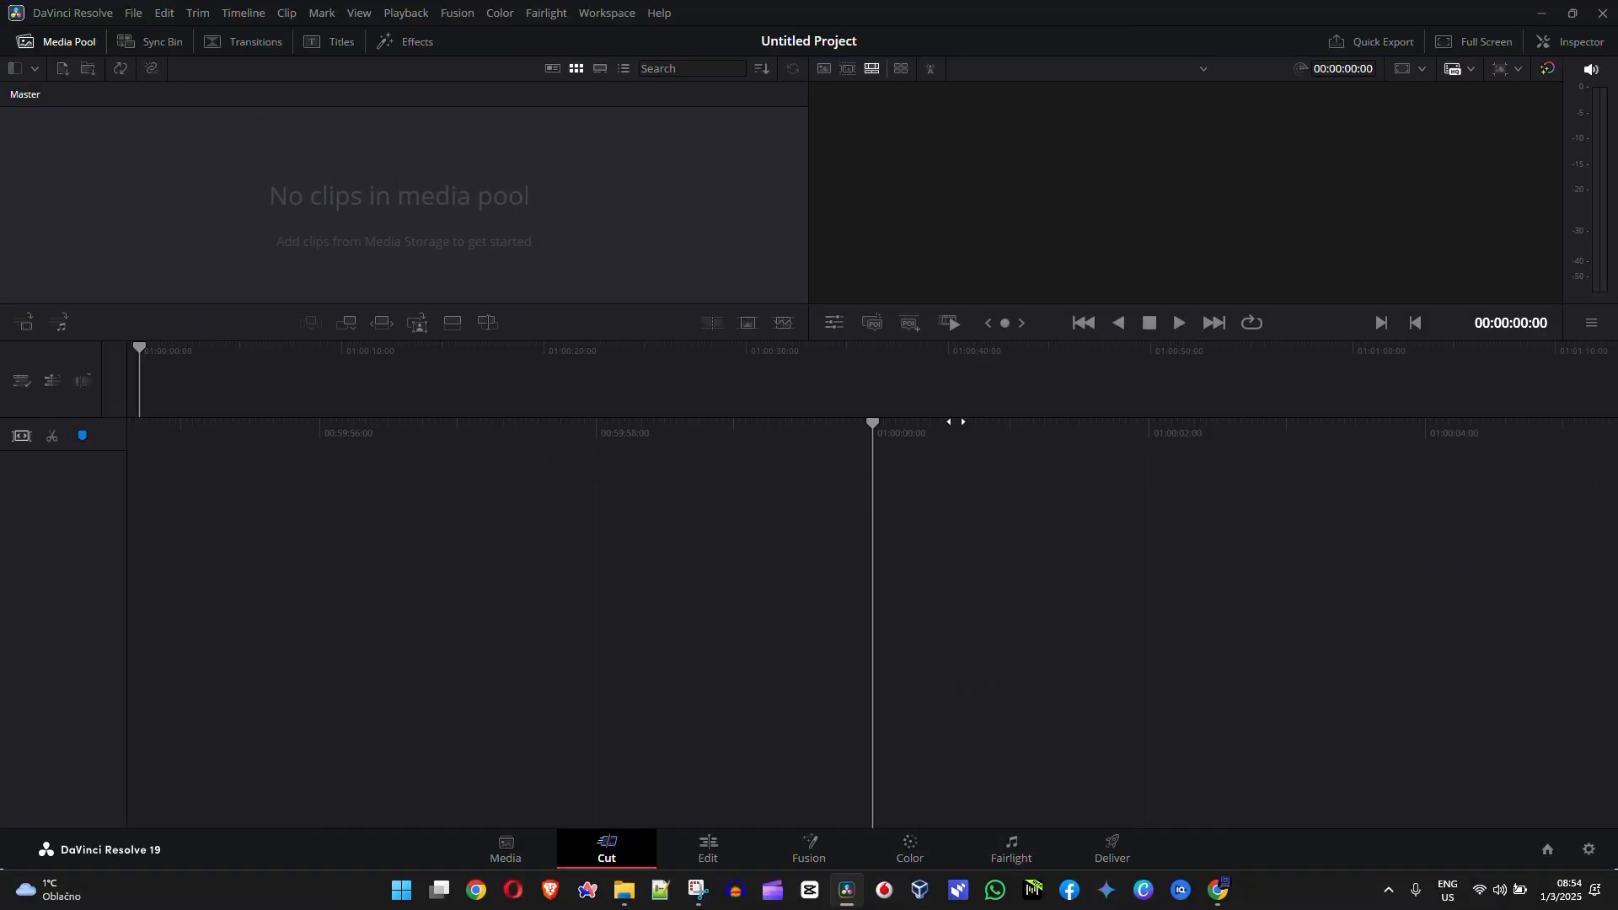
{"action": "mouse_move", "coordinate": [765, 472]}
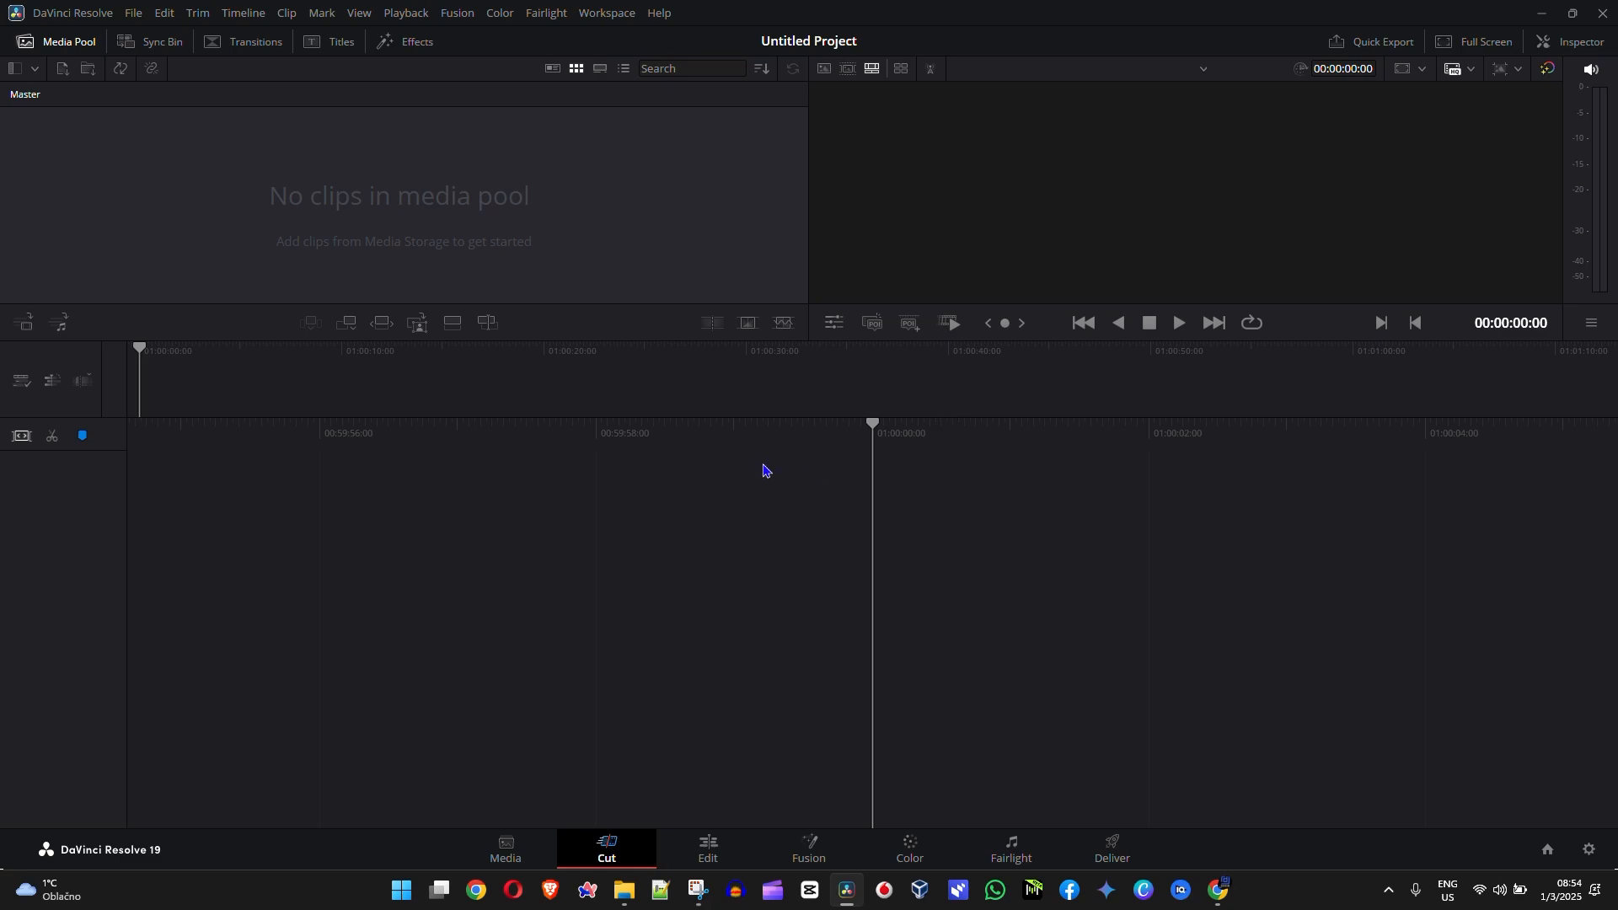